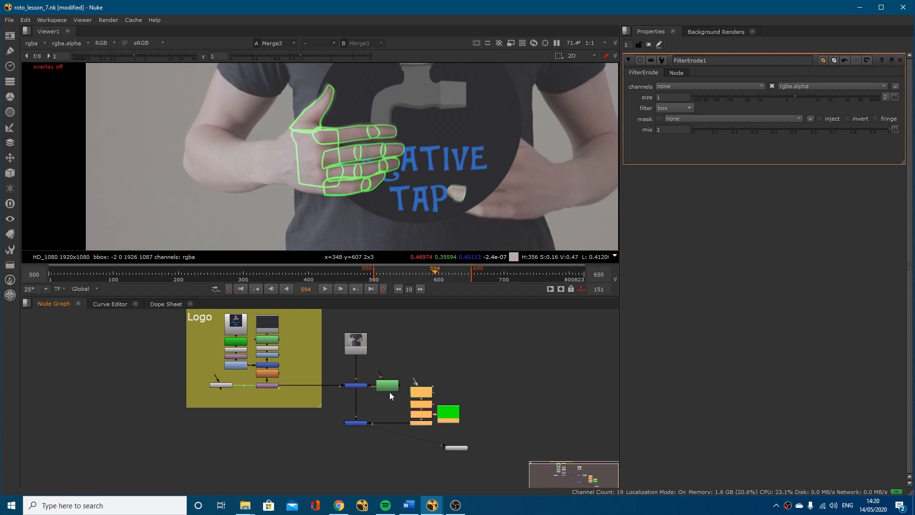
mouse_move(377, 337)
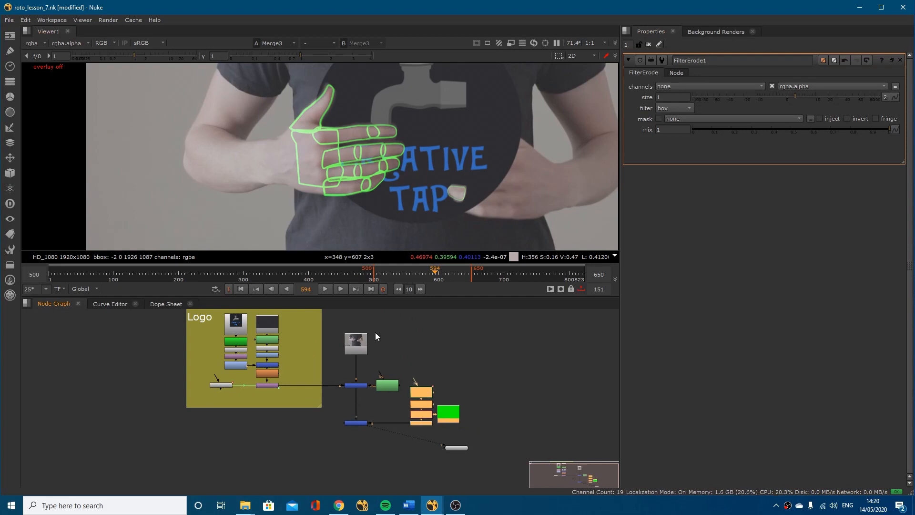
mouse_move(465, 384)
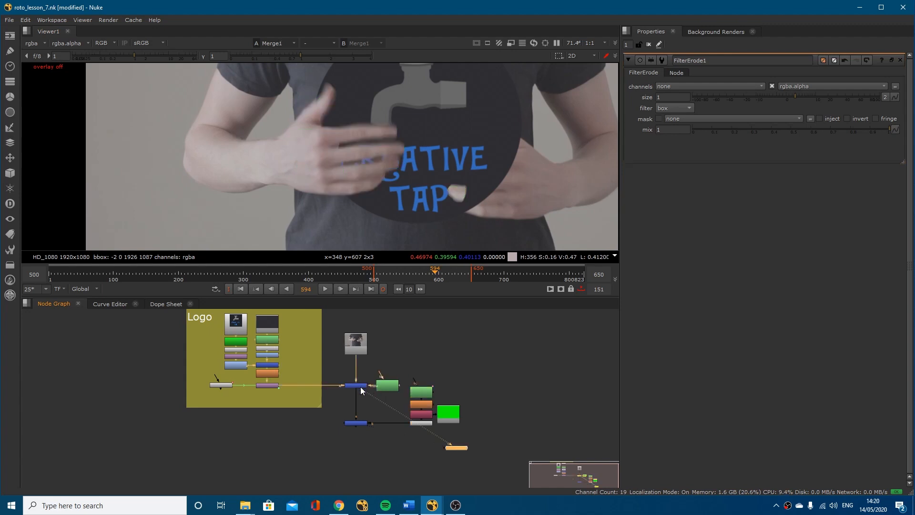
mouse_move(370, 307)
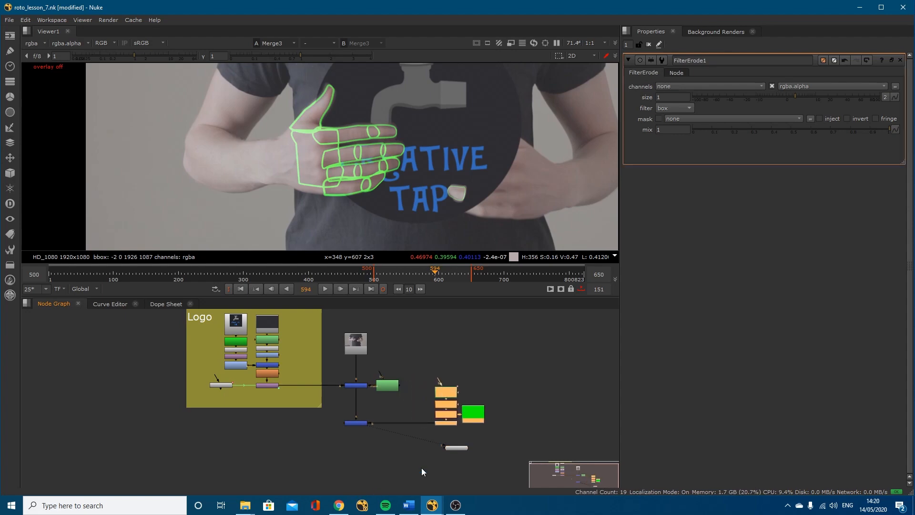
- Bring up the Render Roto Splines forum thread in Chrome from the taskbar
left_click(338, 506)
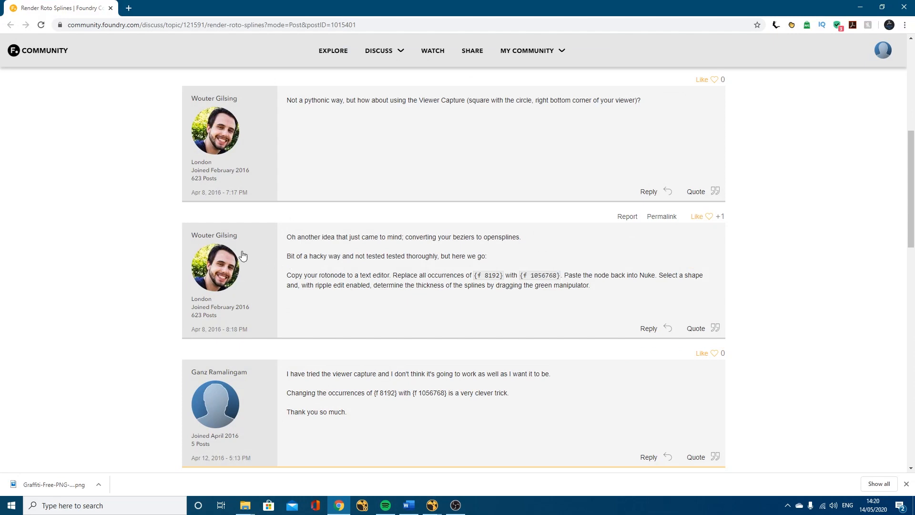
mouse_move(316, 266)
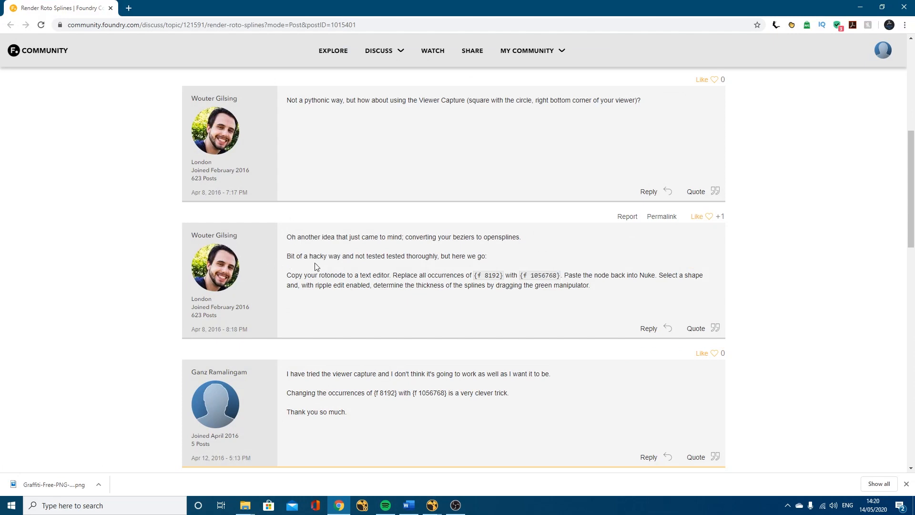
mouse_move(328, 273)
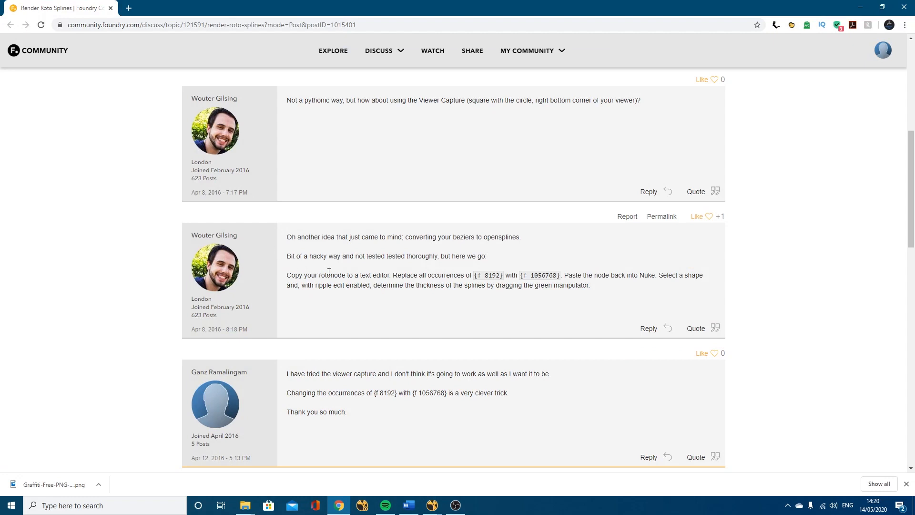
- Highlight the forum tip about copying the roto node to a text editor, then minimise Chrome
left_click_drag(328, 275, 418, 275)
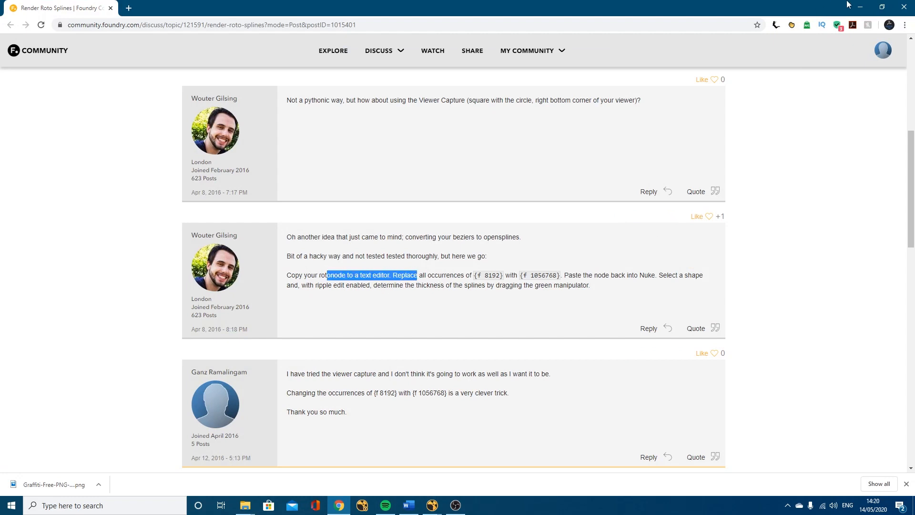
mouse_move(860, 6)
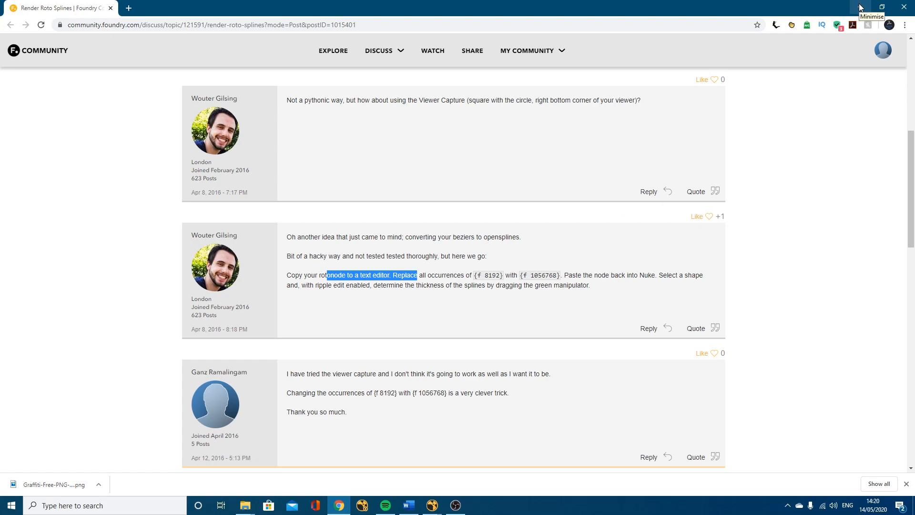
left_click(434, 506)
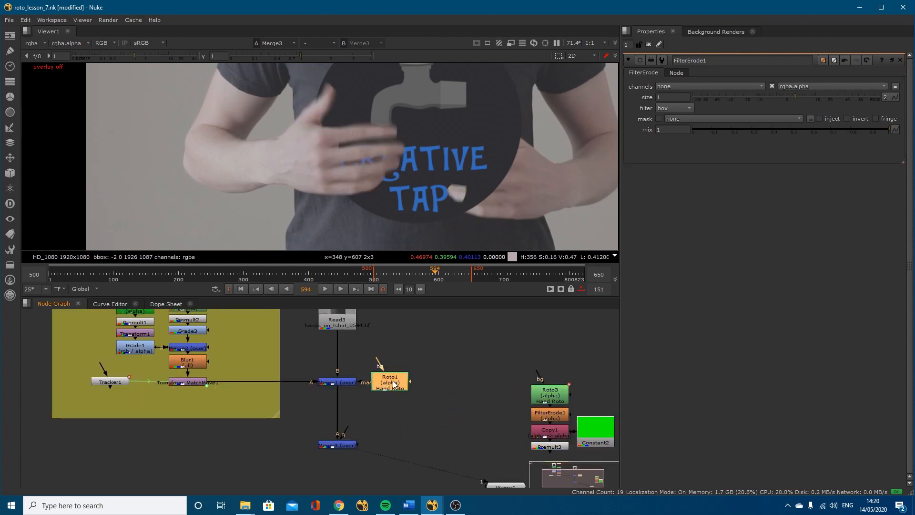
- Duplicate Roto1 as Roto2 and paste its node script into a new WordPad document
double_click(390, 381)
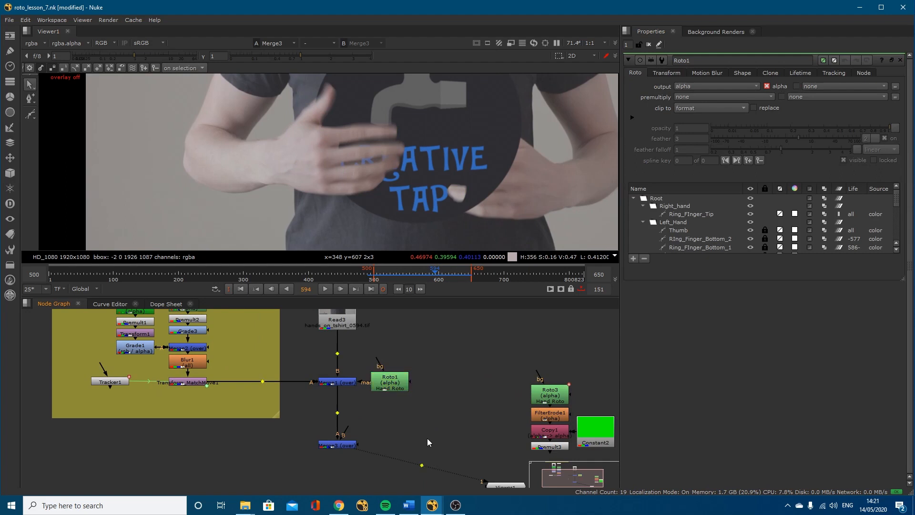
left_click(439, 432)
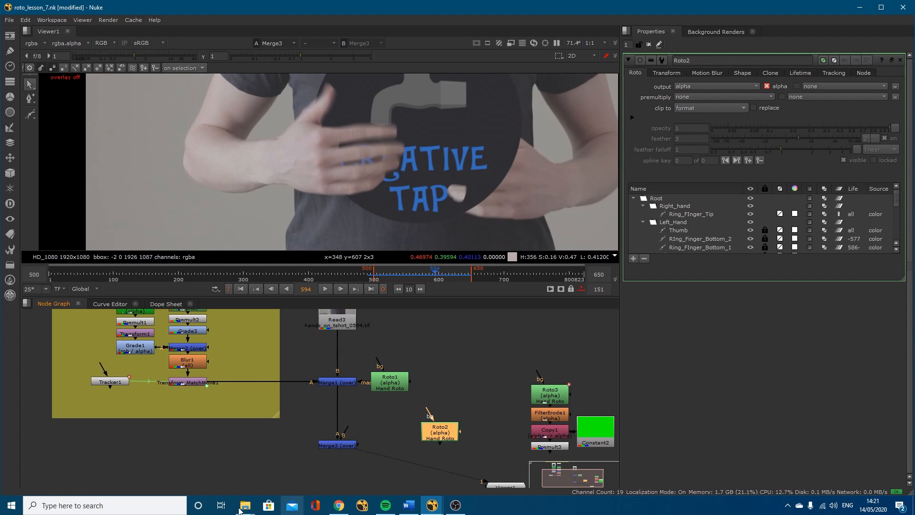
type("word")
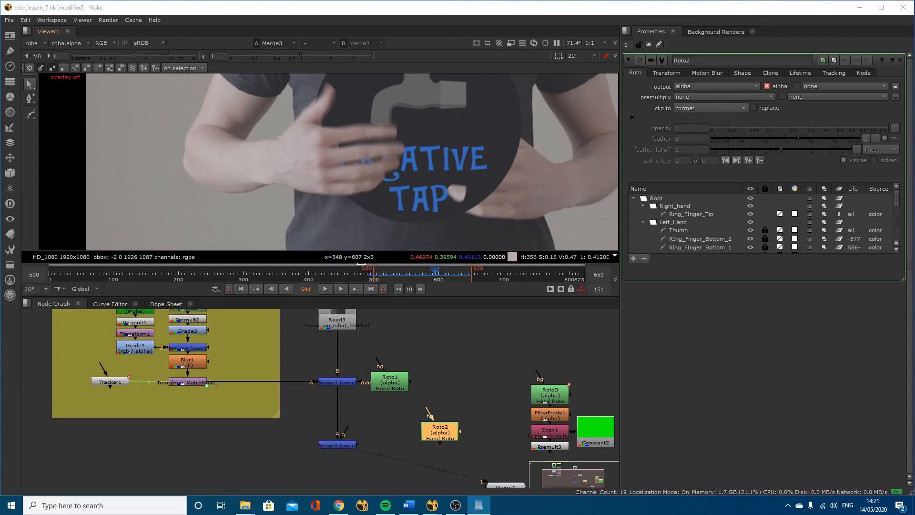
left_click(478, 505)
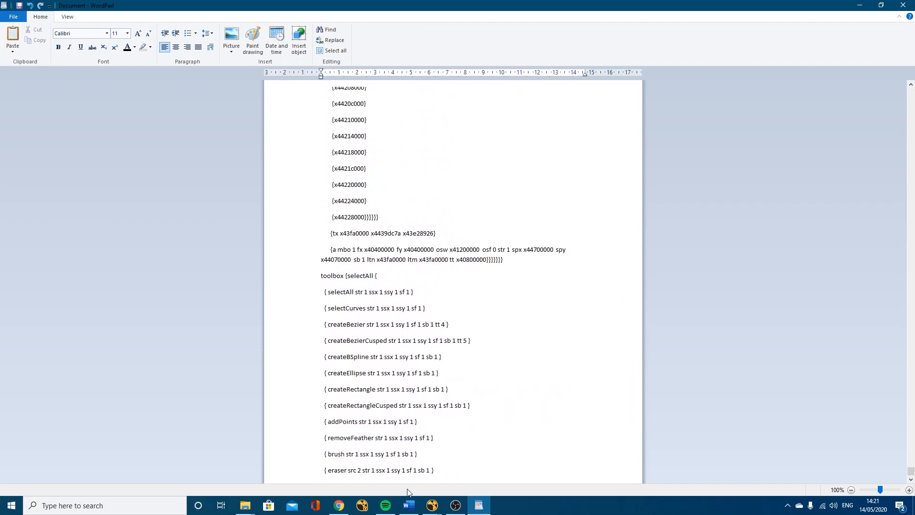
- Copy the {f 8192} code from the forum post and return to the WordPad script
left_click(338, 505)
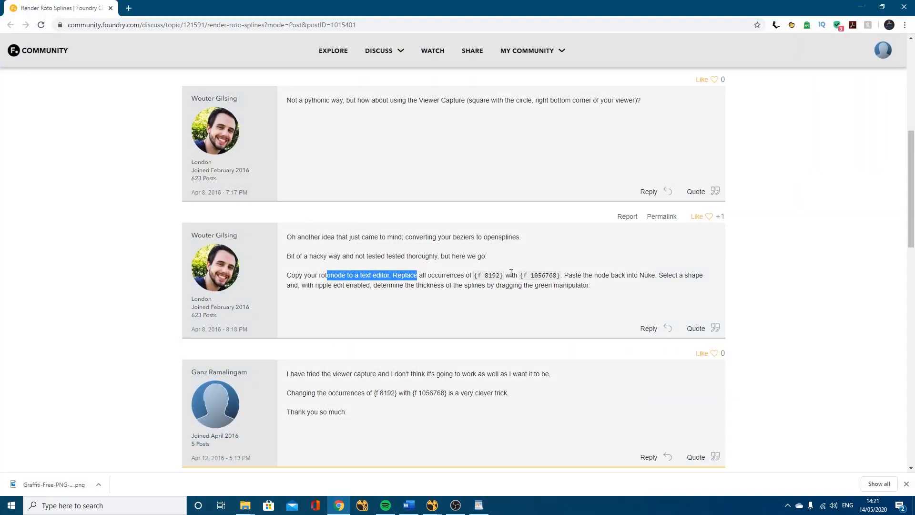
mouse_move(355, 277)
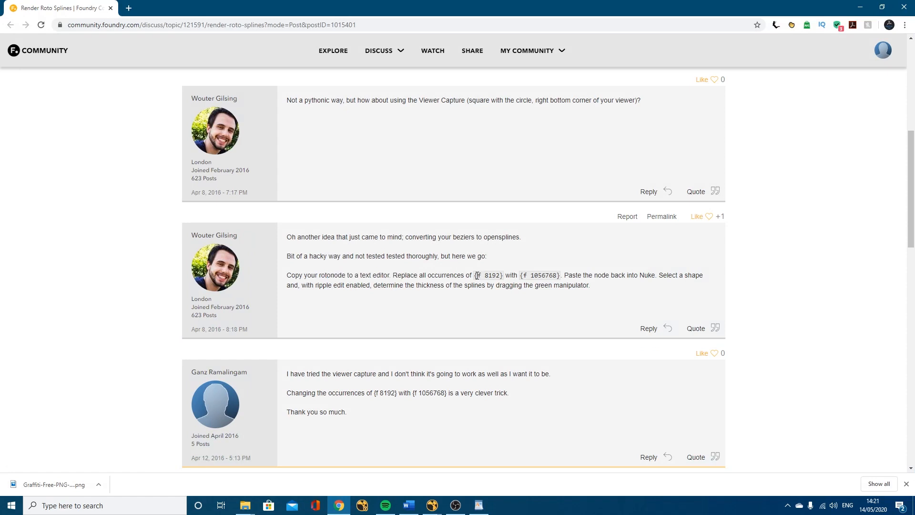
double_click(479, 275)
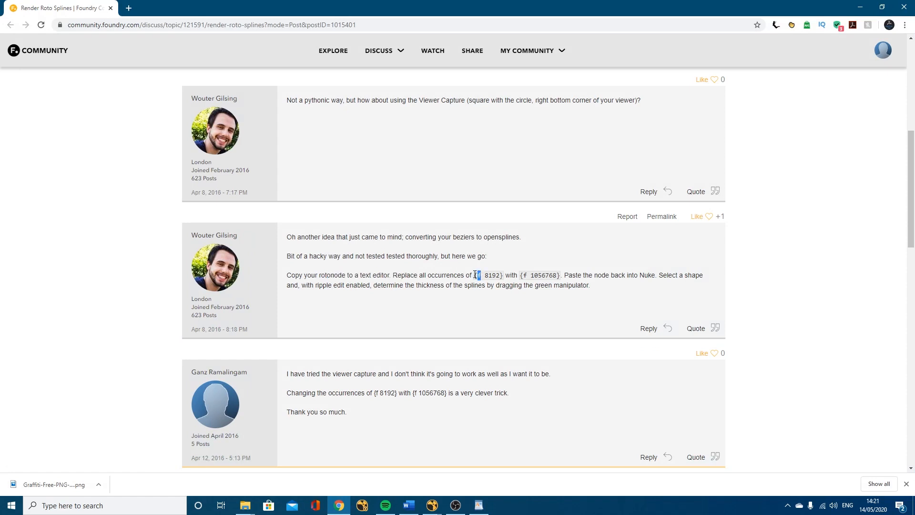
left_click_drag(475, 275, 502, 275)
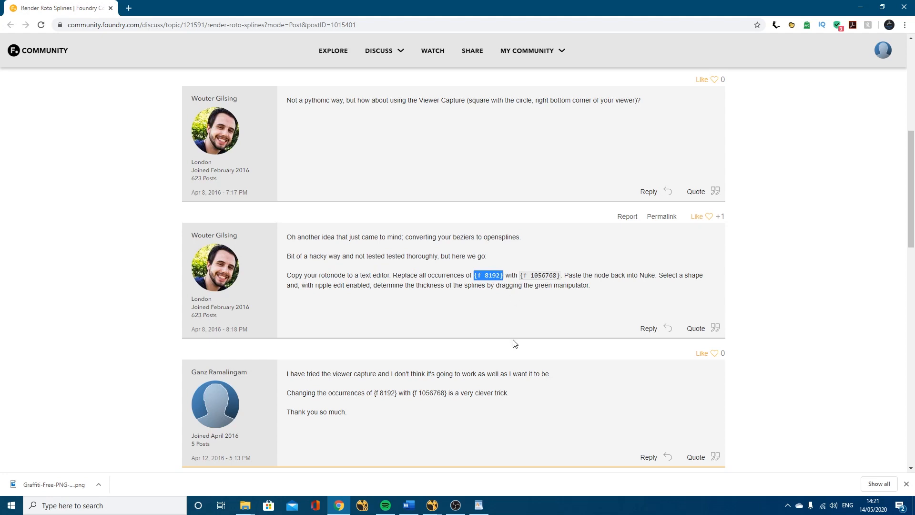
mouse_move(489, 276)
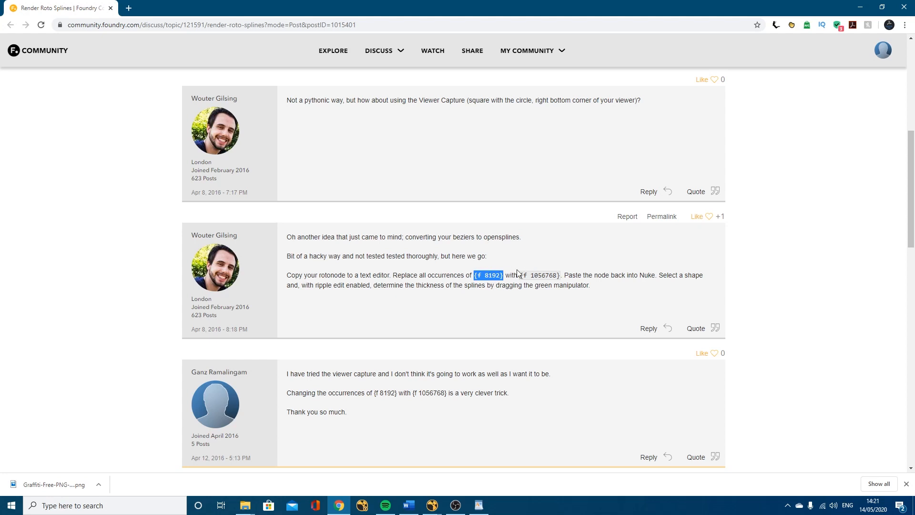
mouse_move(506, 284)
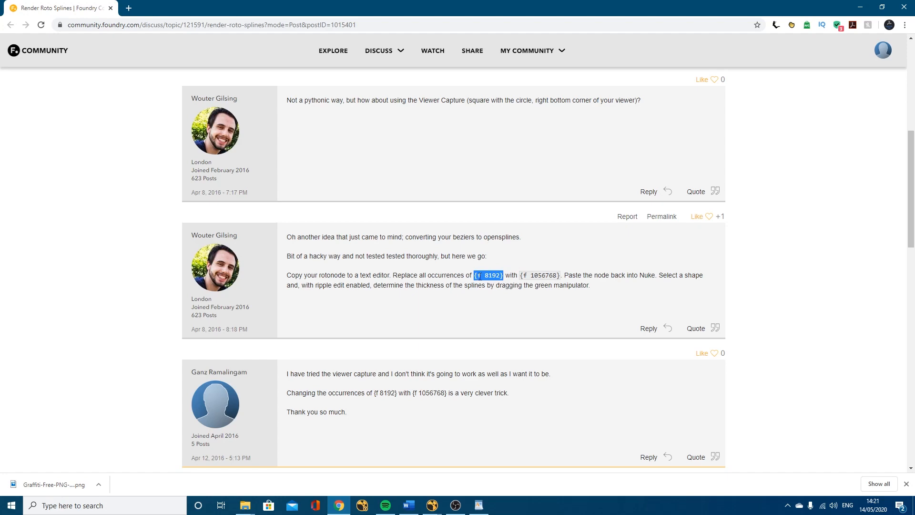
left_click(479, 504)
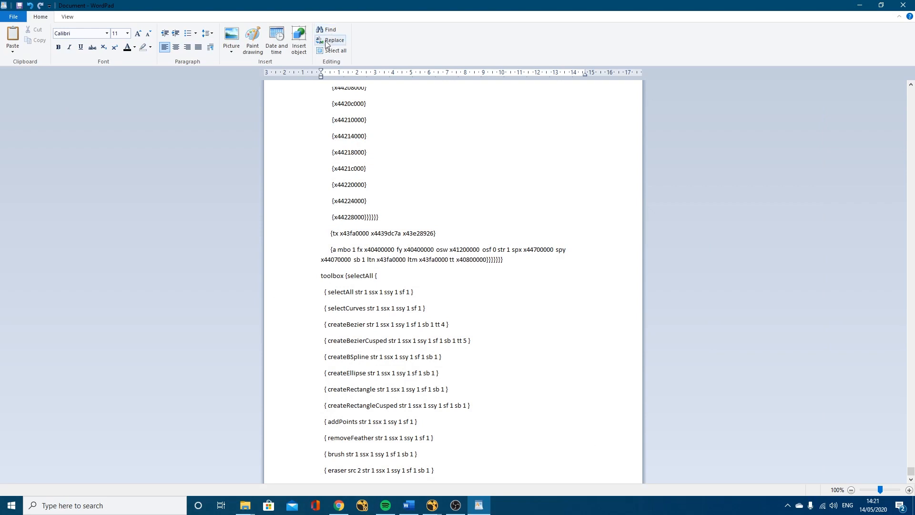
- Replace every {f 8192} in the roto script with {f 1056768} using Replace All
left_click(335, 40)
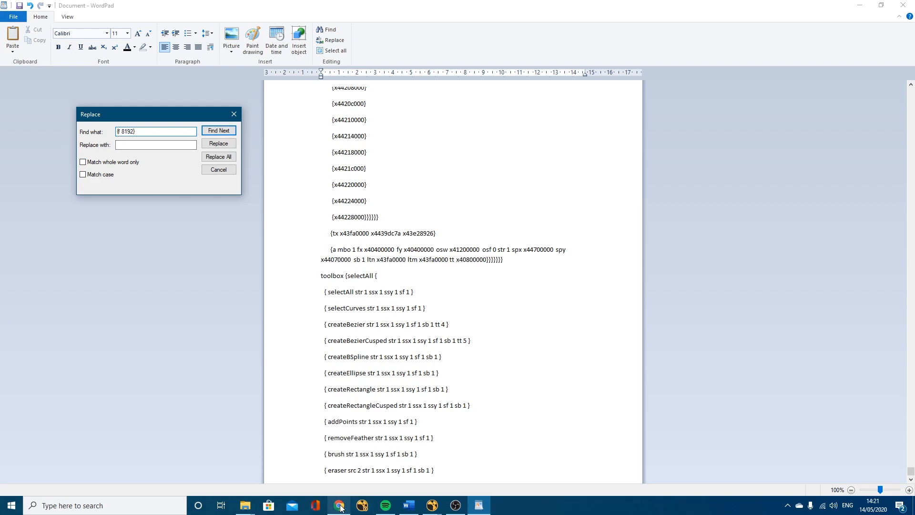
left_click(338, 506)
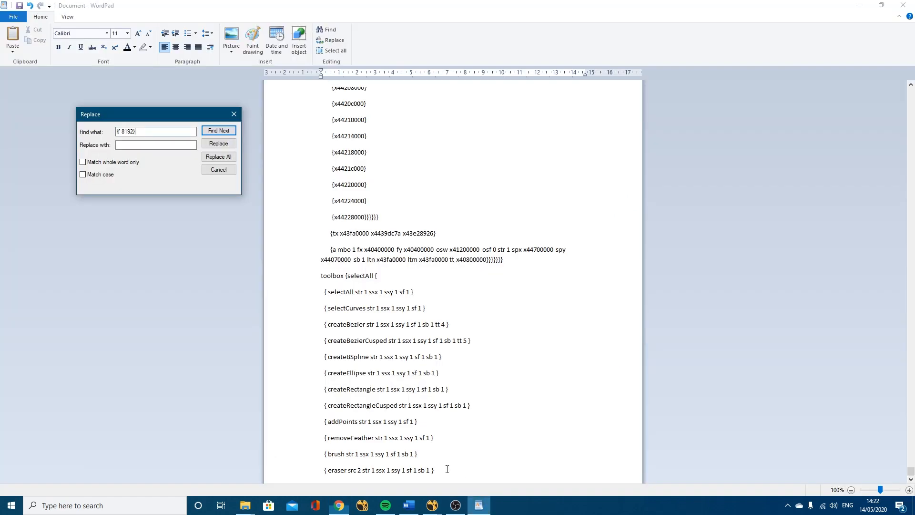
type("{f 1056768}")
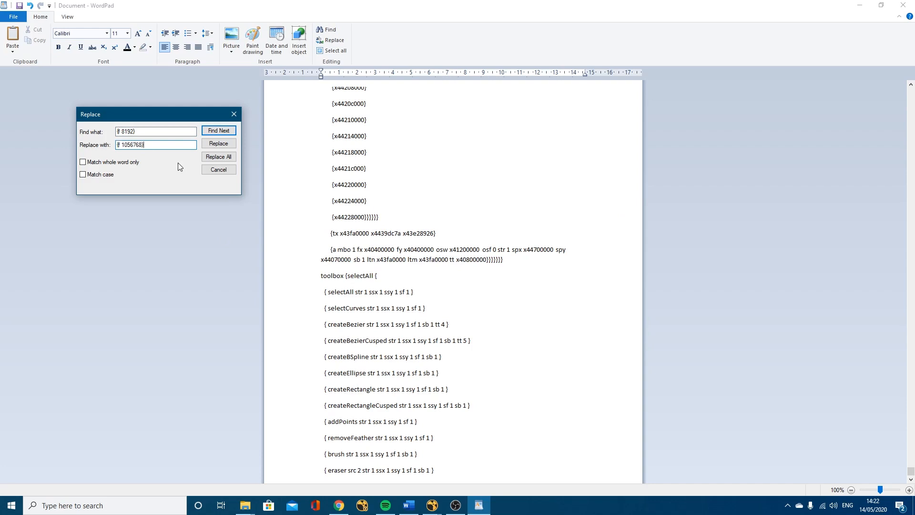
left_click(218, 157)
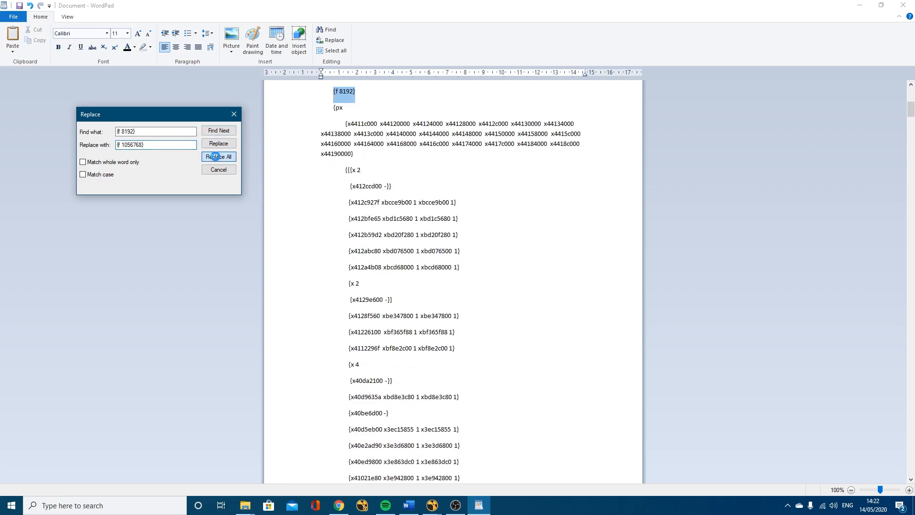
left_click(218, 156)
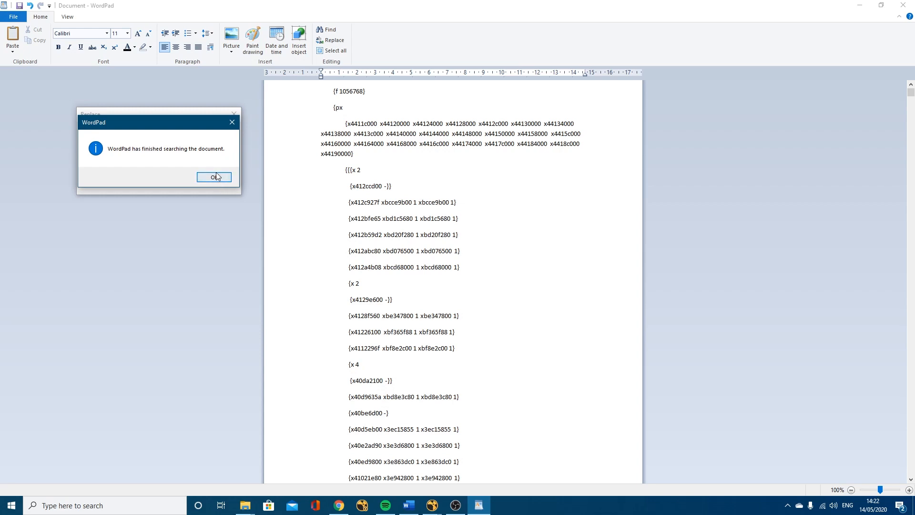
left_click(214, 177)
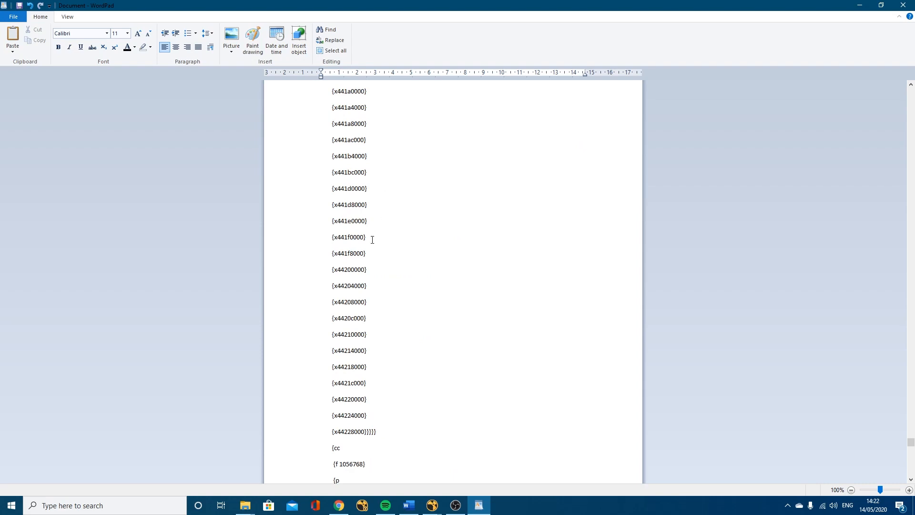
- Select the whole edited script text and hide WordPad to return to Nuke
left_click(337, 51)
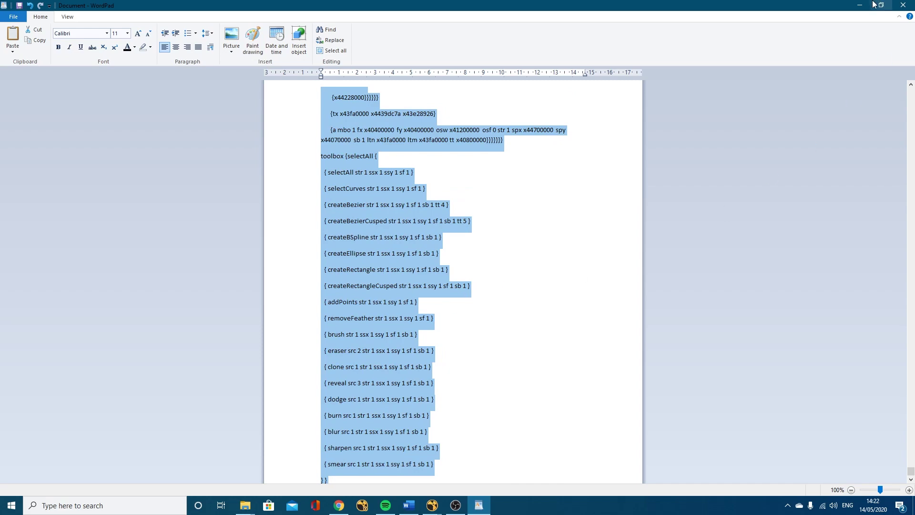
left_click(337, 505)
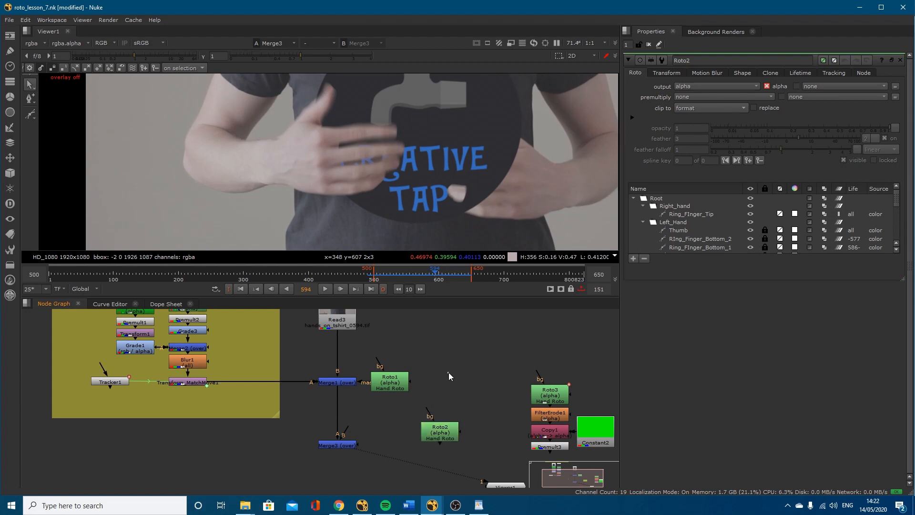
mouse_move(484, 376)
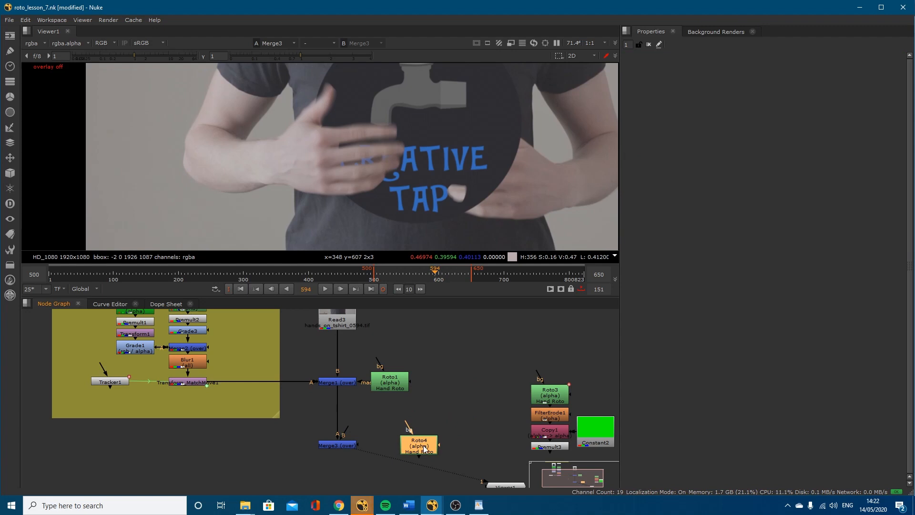
- Open the settings of the Roto4 node pasted from the edited script
double_click(419, 444)
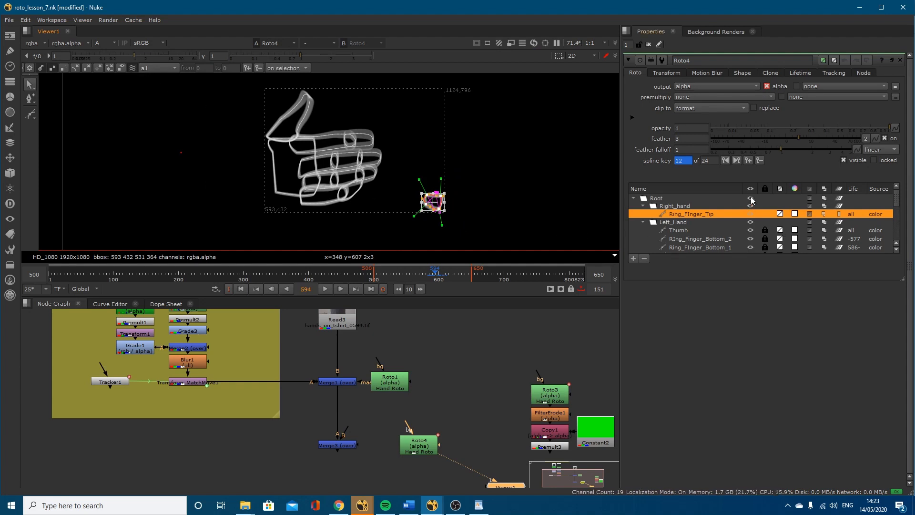
- Select all Left_Hand shapes in Roto4 and set them to outline with feather 0
left_click(643, 221)
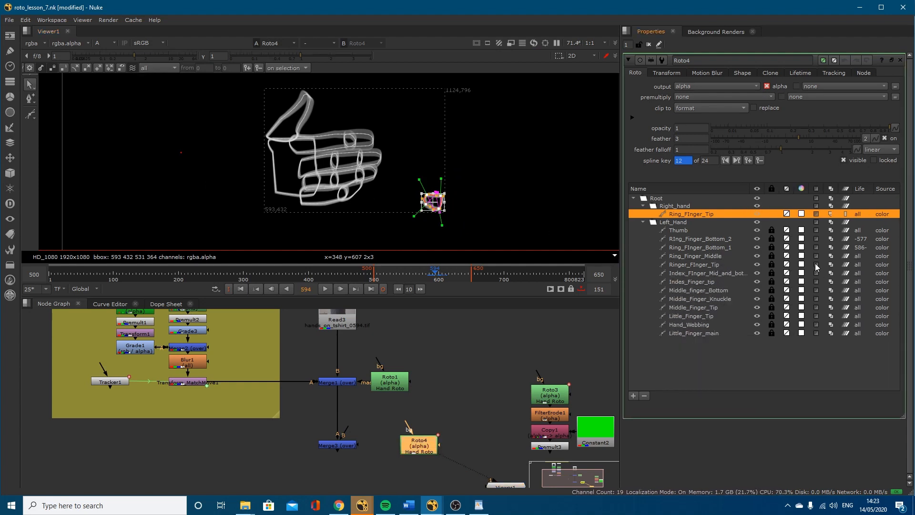
left_click(700, 238)
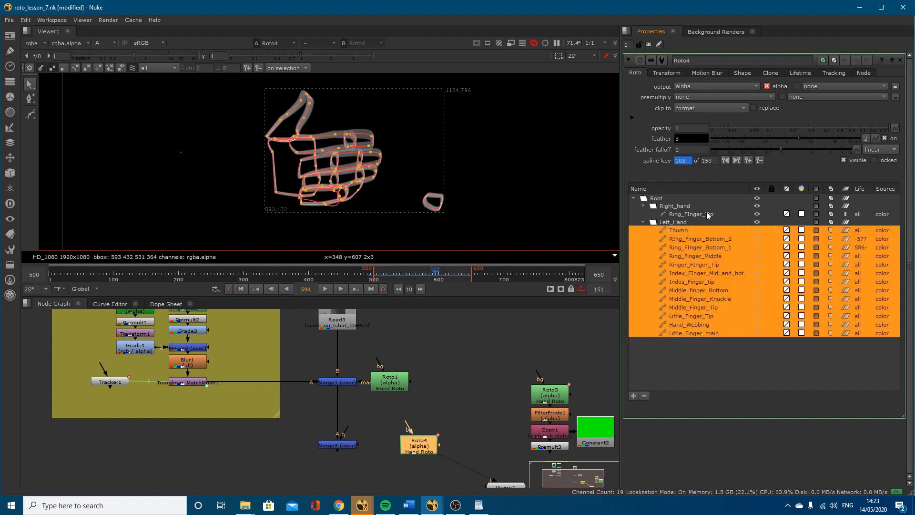
left_click(691, 214)
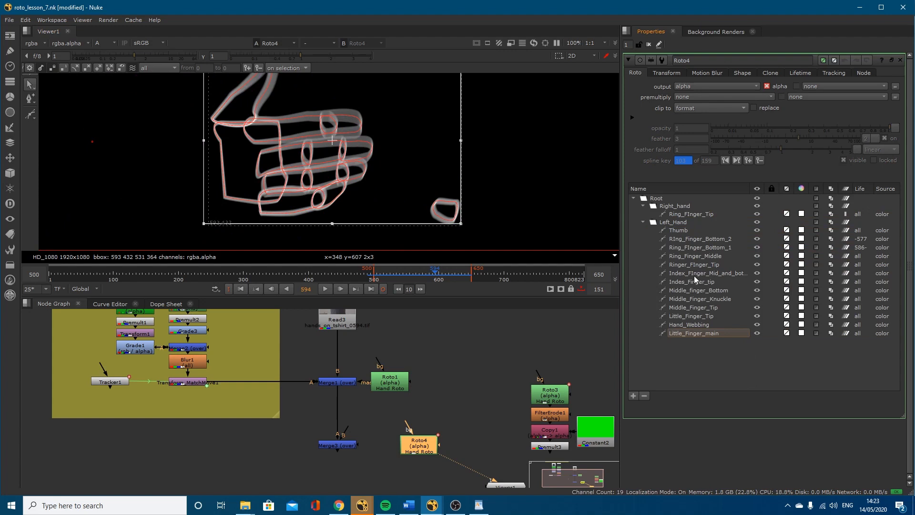
left_click(707, 72)
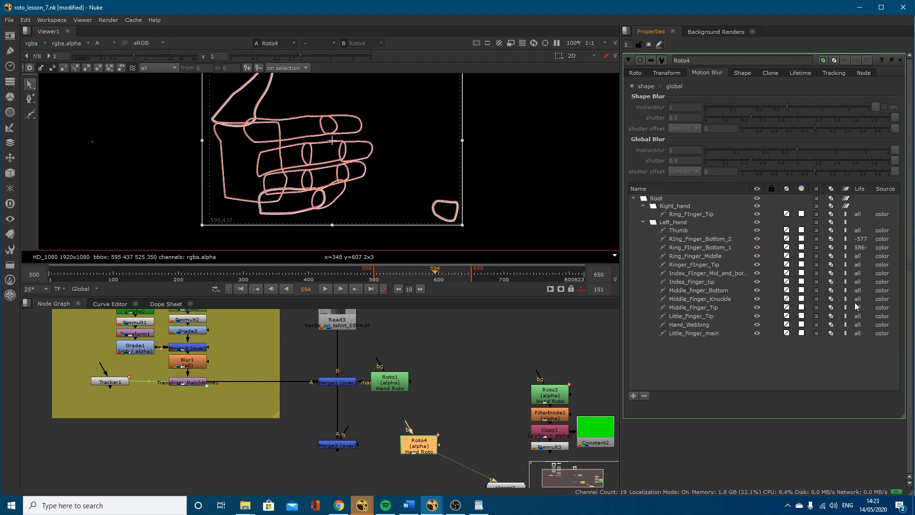
- Apply the outline to the remaining hand shapes and switch motion blur to global settings
left_click(699, 298)
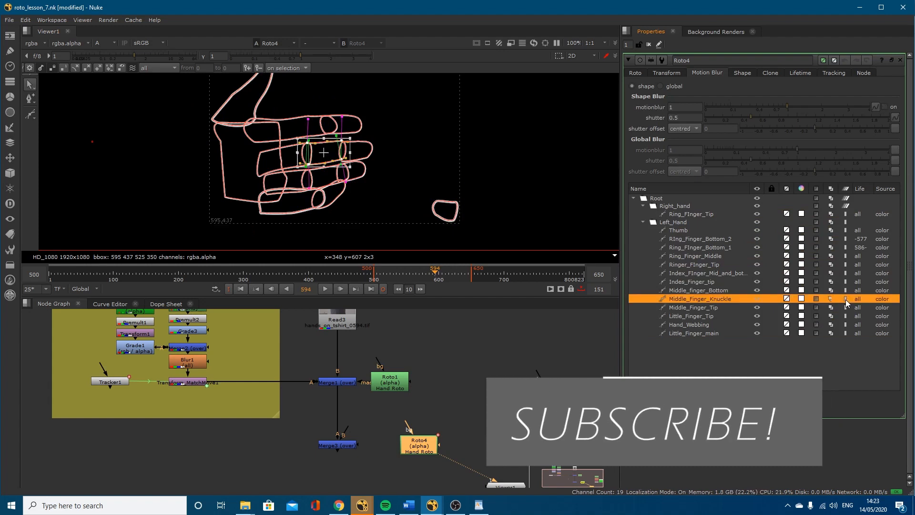
left_click(694, 333)
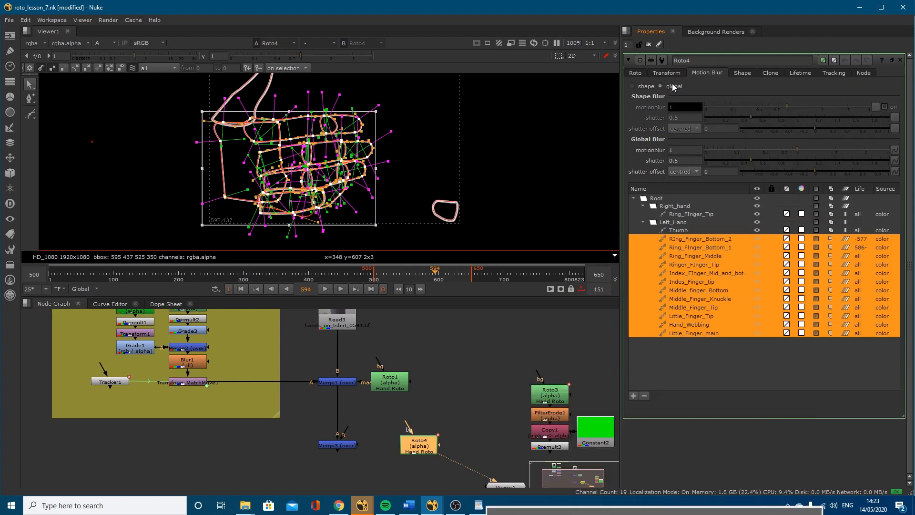
left_click(632, 86)
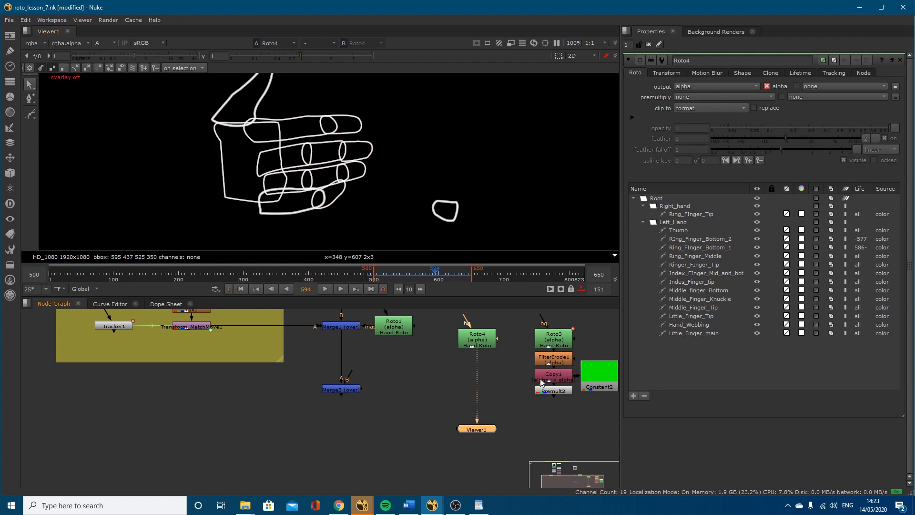
- Add an Erode filter node under Roto4 and disable it
type("fi")
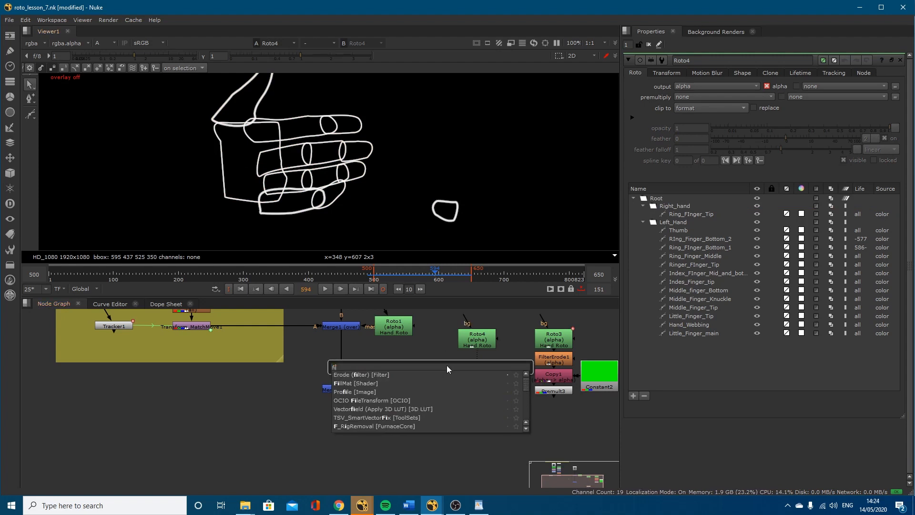
left_click(361, 375)
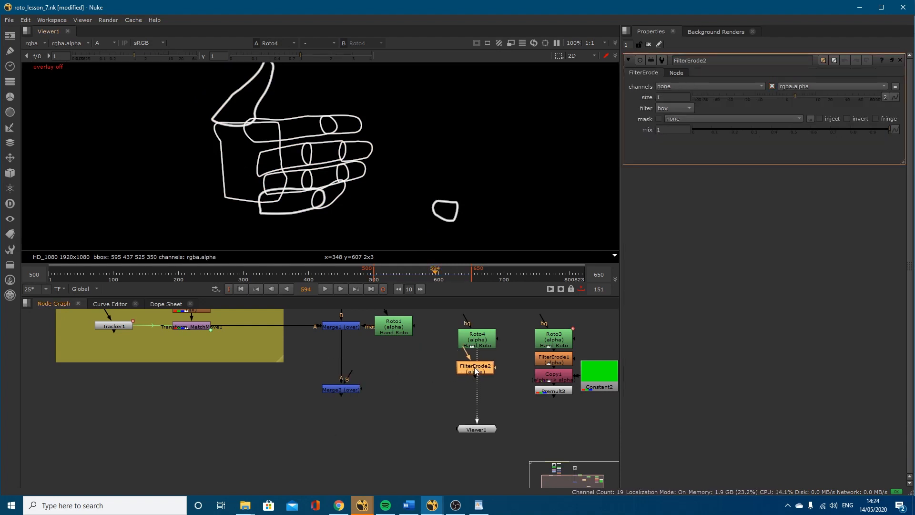
left_click(475, 367)
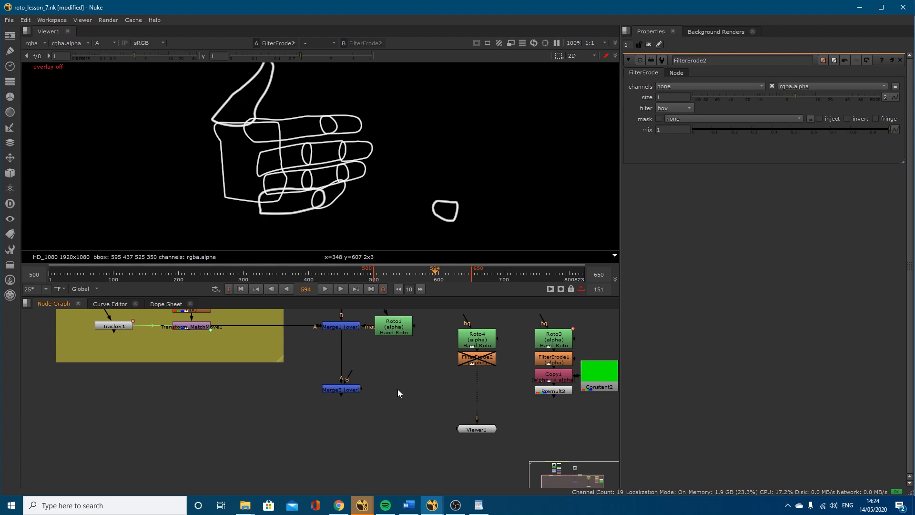
- Create a Constant node beside Roto4 and start setting its colour to blue
type("co")
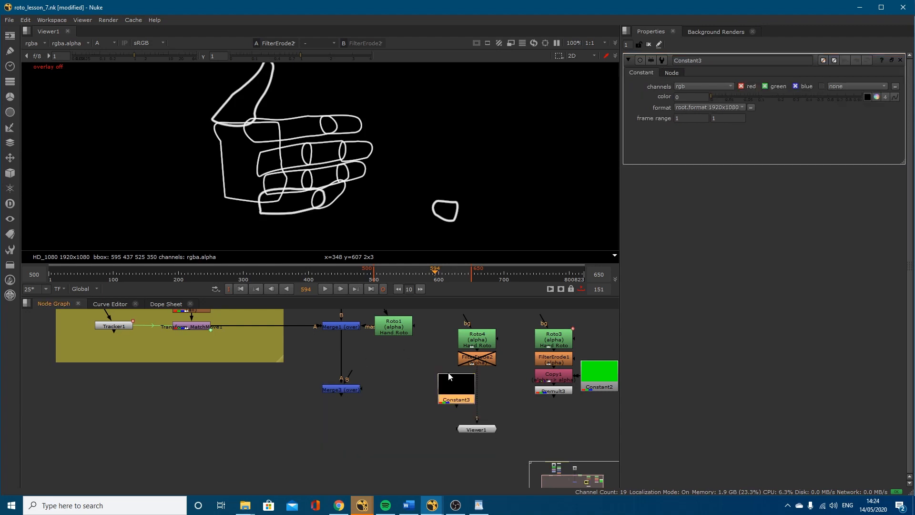
left_click(877, 97)
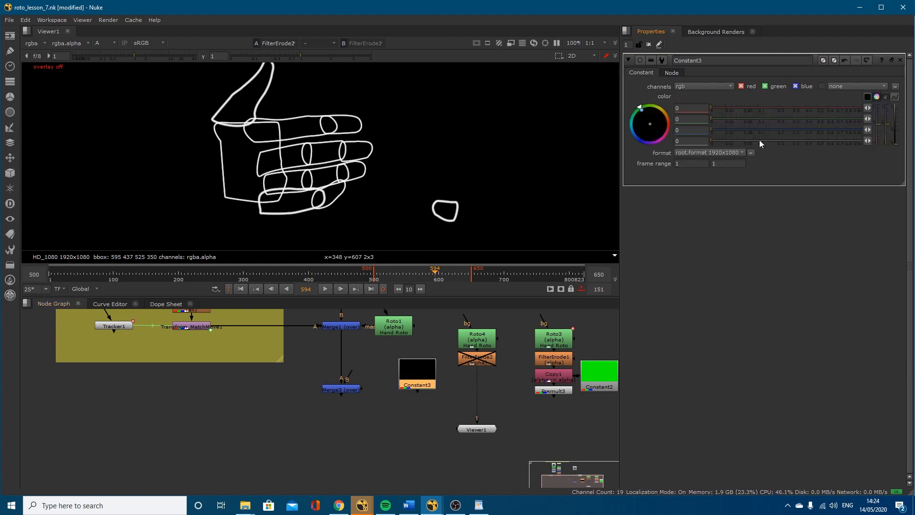
left_click(641, 139)
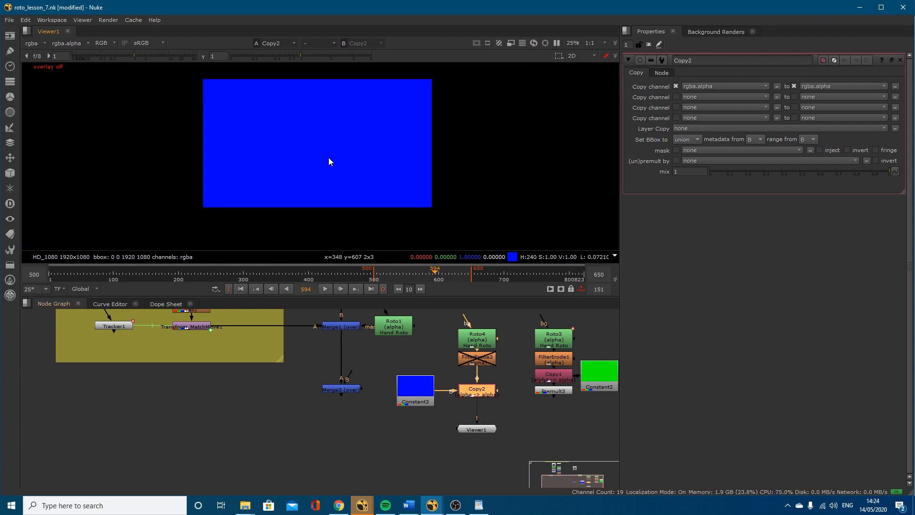
mouse_move(445, 401)
type("p")
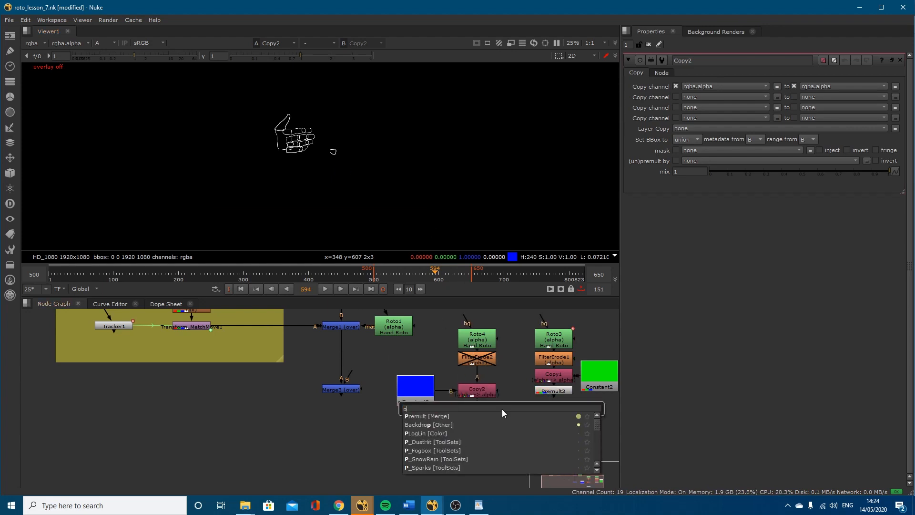
- Add a Premult below Copy2 and view the merge of blue outlines over the footage
left_click(427, 416)
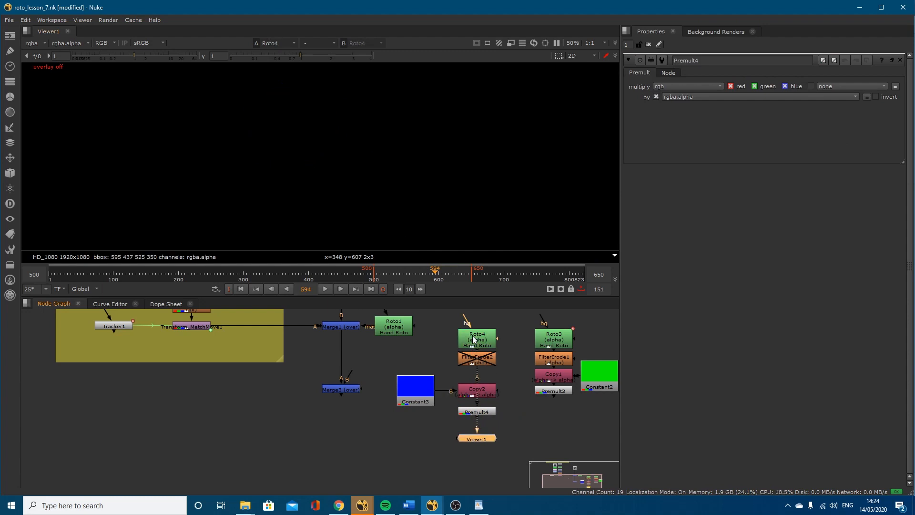
left_click(476, 359)
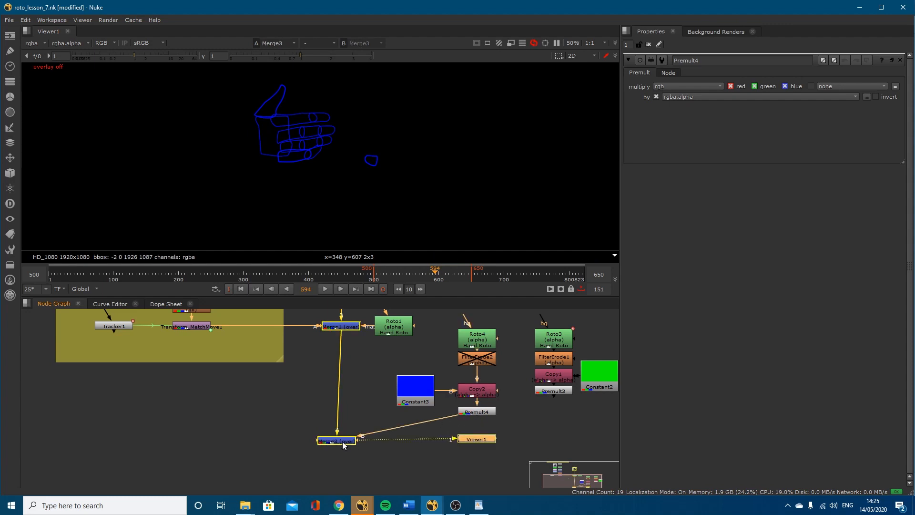
left_click(337, 439)
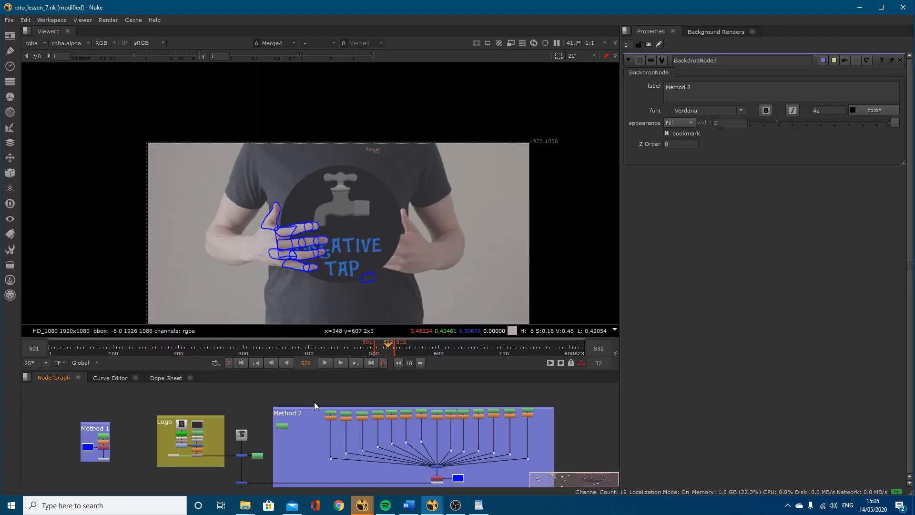
mouse_move(437, 447)
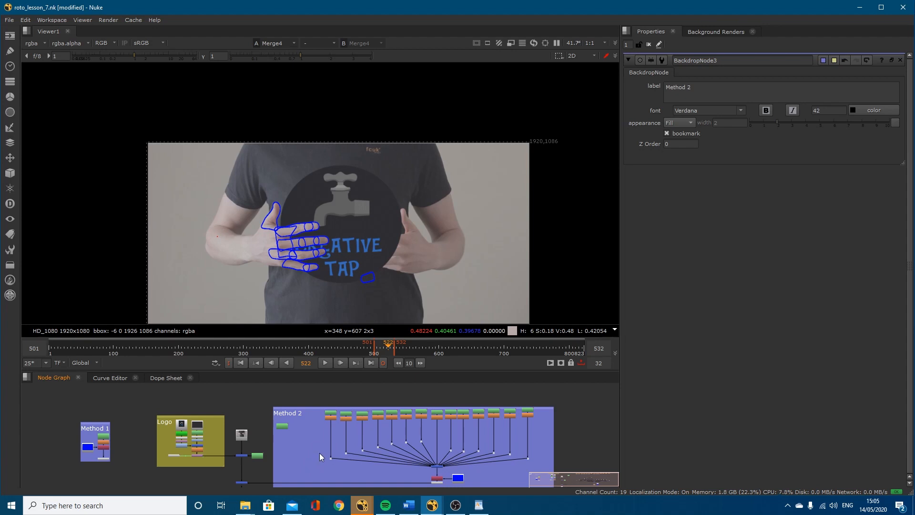
mouse_move(384, 351)
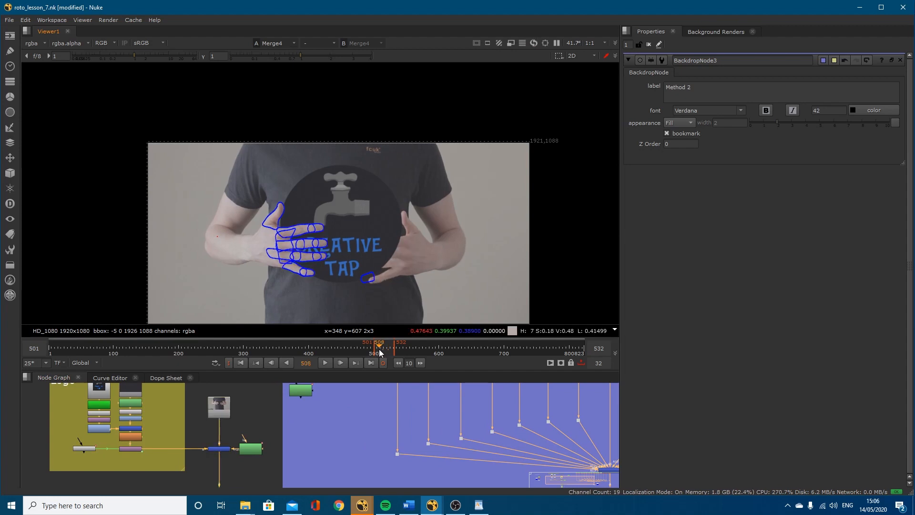
mouse_move(449, 330)
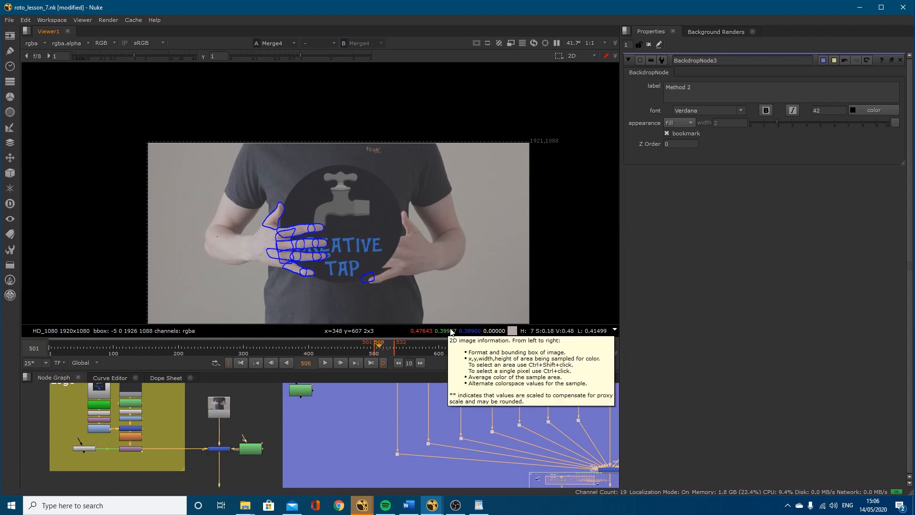
mouse_move(414, 441)
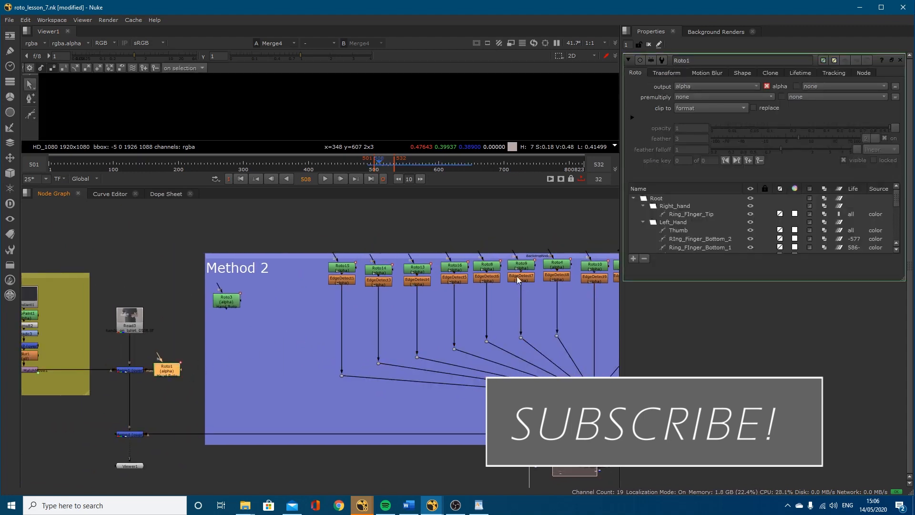
- Inspect a Method 2 roto shape, then open the full hand roto's shape list
left_click(678, 230)
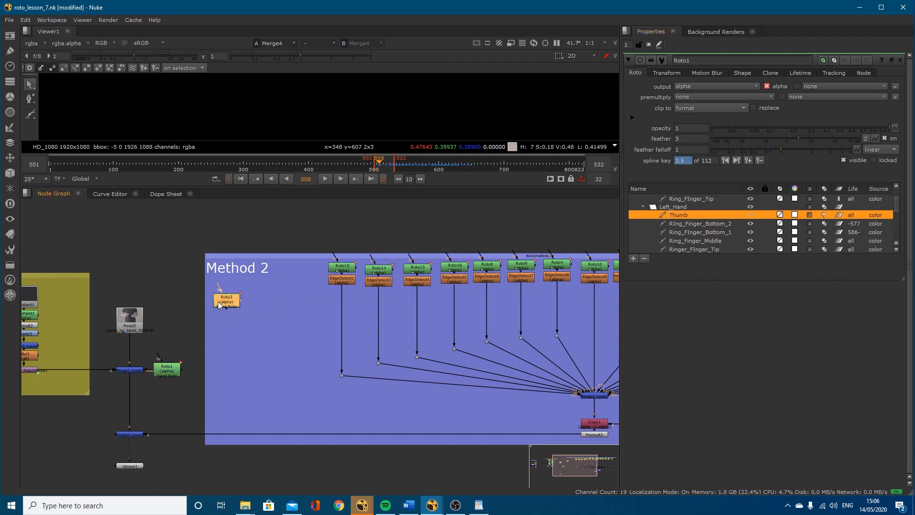
left_click(228, 290)
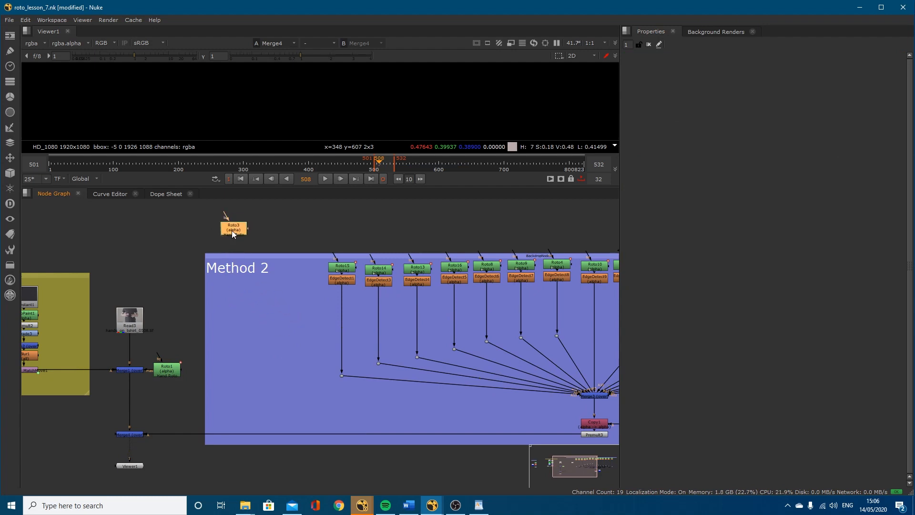
double_click(234, 227)
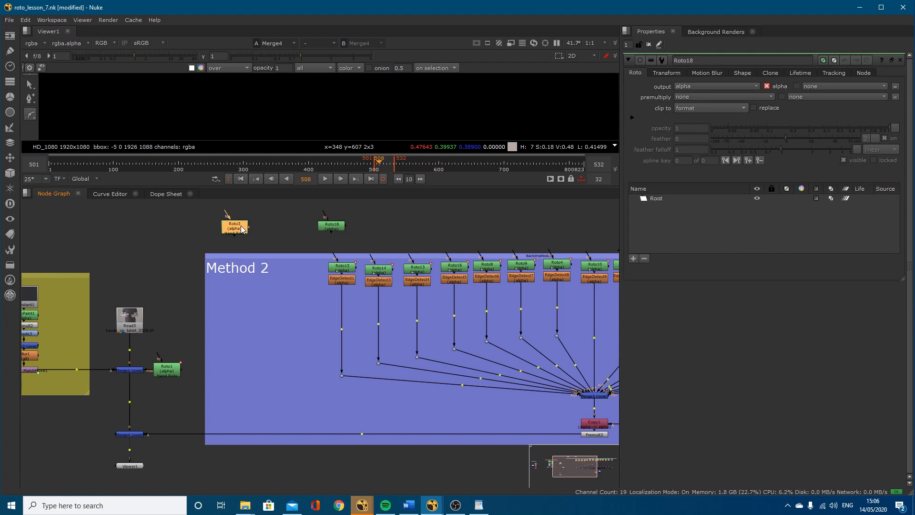
double_click(234, 227)
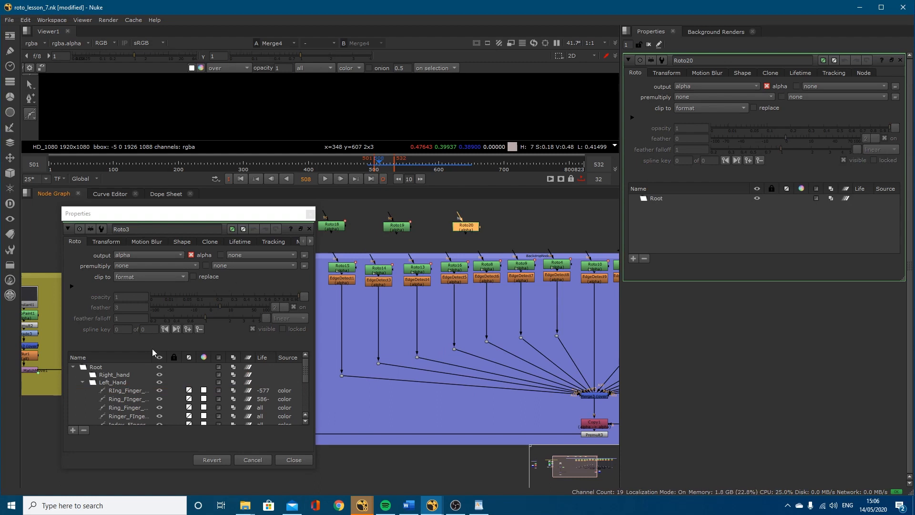
- Browse the full roto's hand shapes and check Roto16 holds only Hand_Webbing
left_click(126, 390)
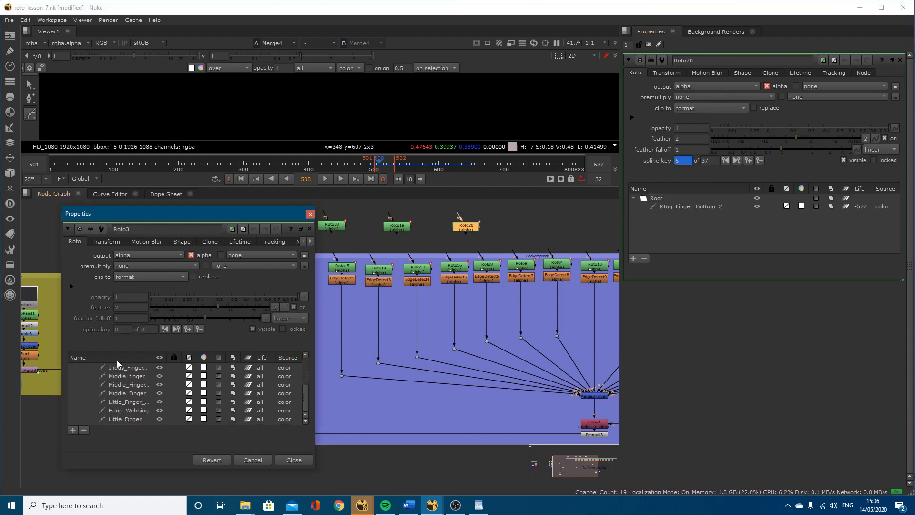
left_click(294, 460)
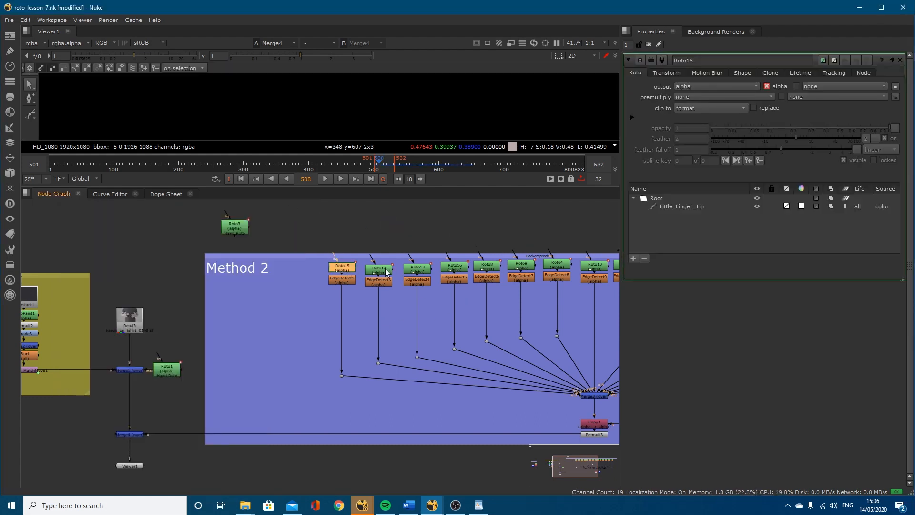
left_click(417, 269)
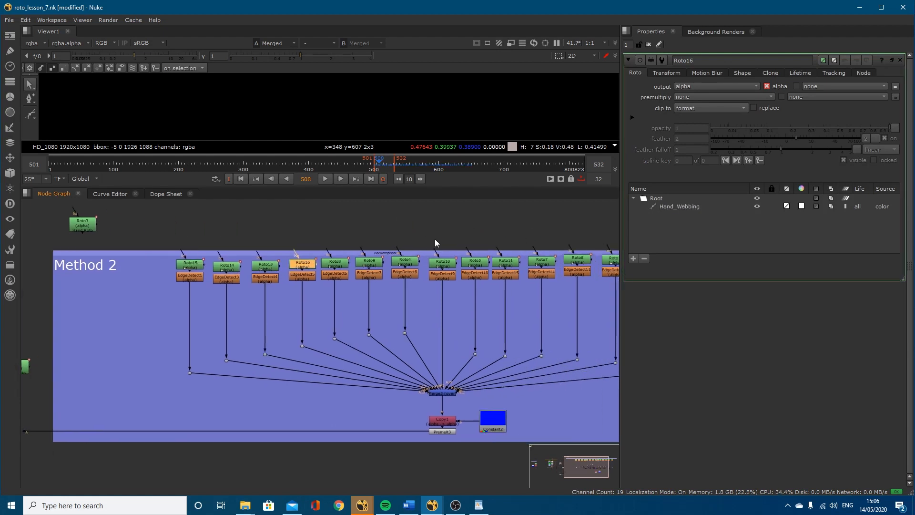
mouse_move(286, 288)
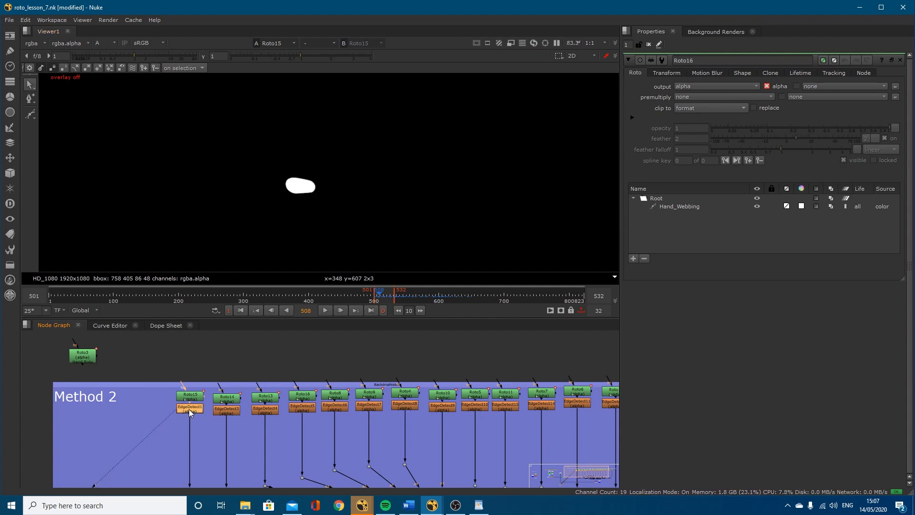
- View one Roto shape's EdgeDetect result showing the solid mask as a thin outline
left_click(189, 409)
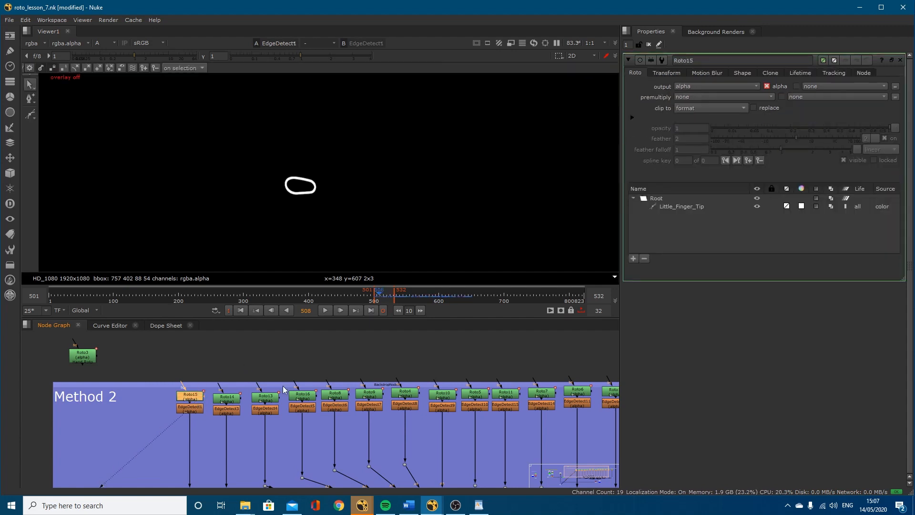
left_click(681, 205)
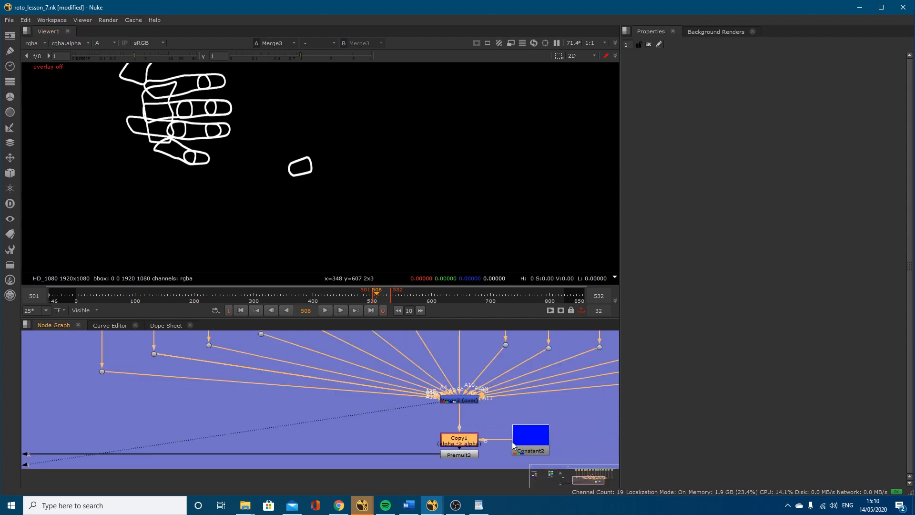
- Check Constant2's blue colour values, then view Copy1 giving the blue the merged outlines' alpha
double_click(530, 438)
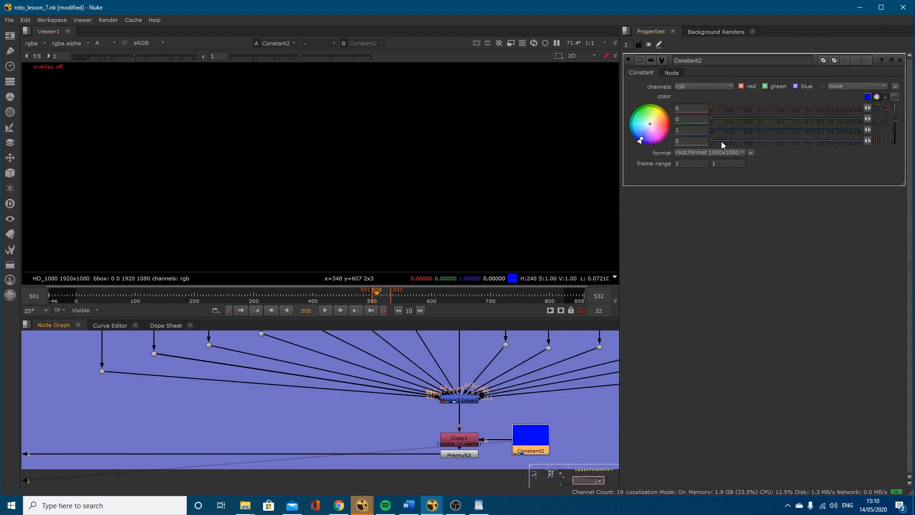
left_click(459, 440)
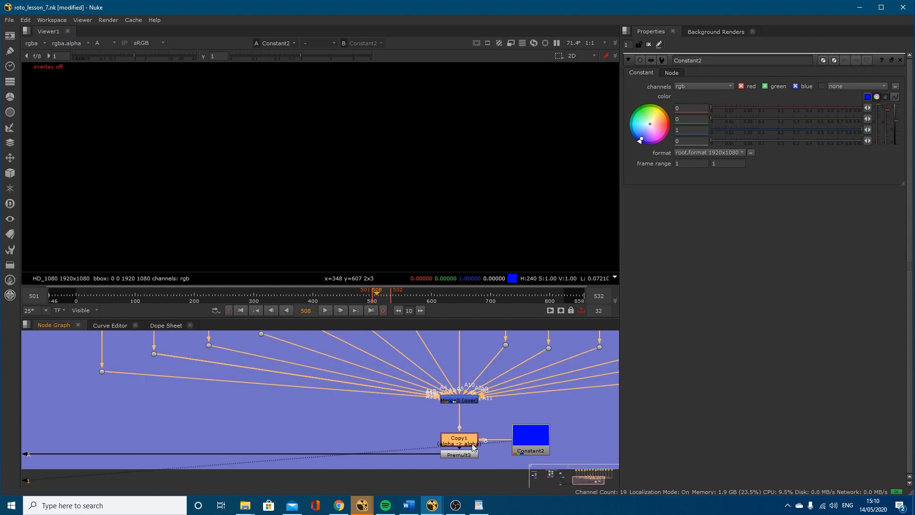
left_click(458, 438)
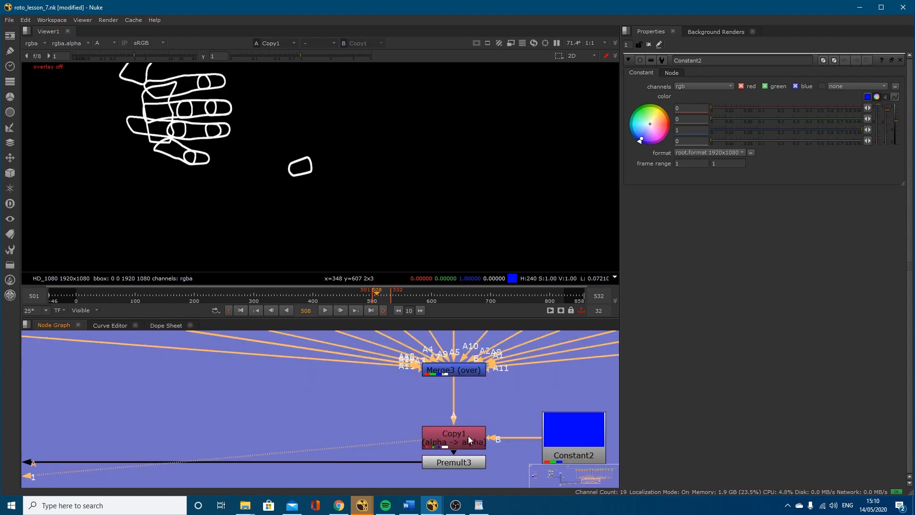
mouse_move(576, 446)
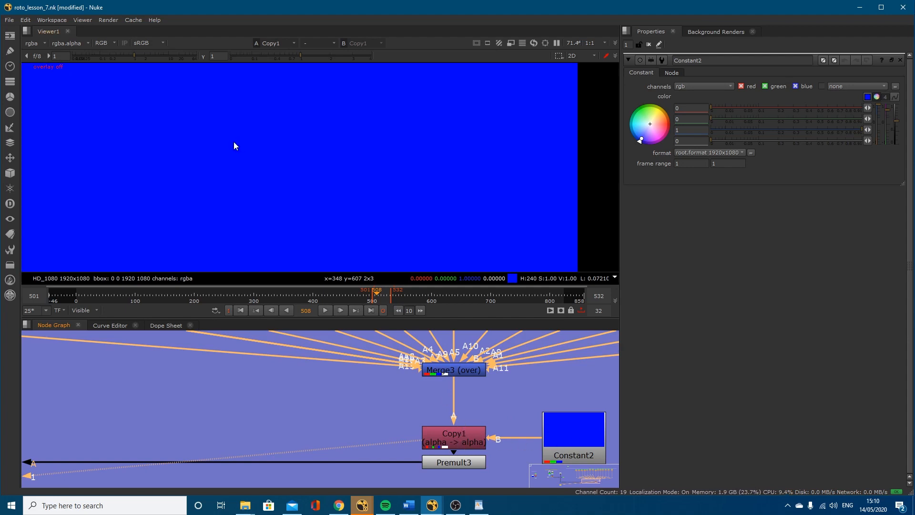
scroll("down", 3)
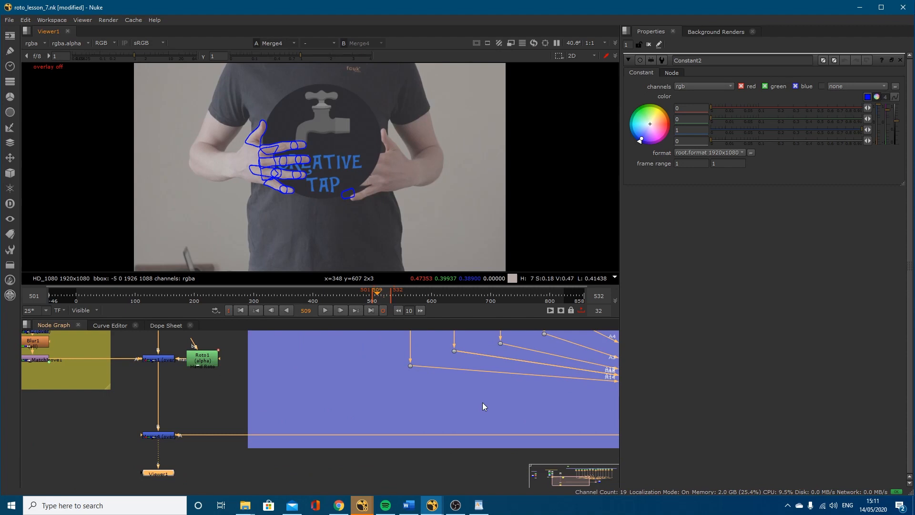
- Drag Viewer1 to the left of the bottom Merge node in the Node Graph
left_click_drag(157, 473, 85, 435)
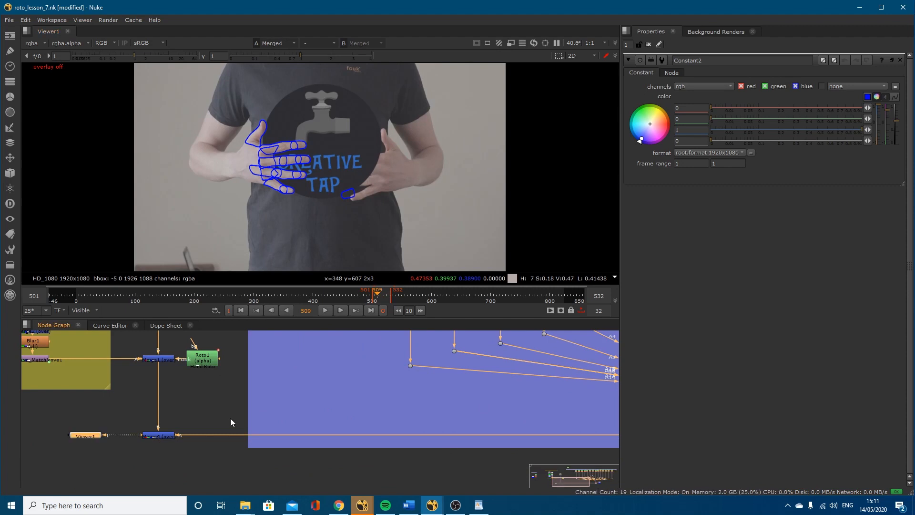